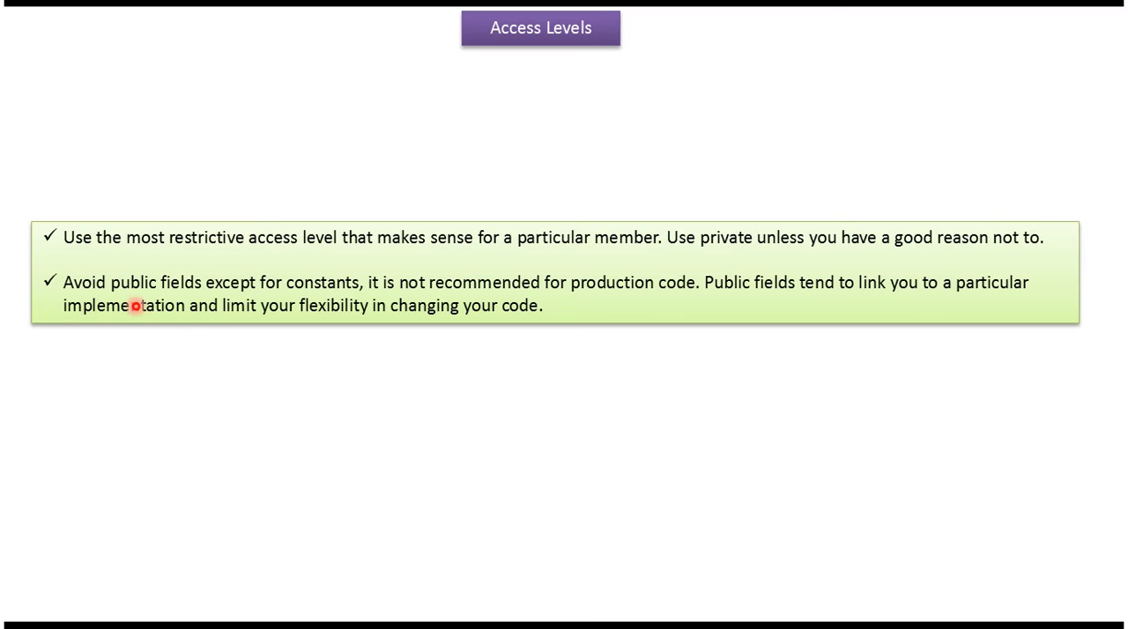
{"action": "mouse_move", "coordinate": [325, 300]}
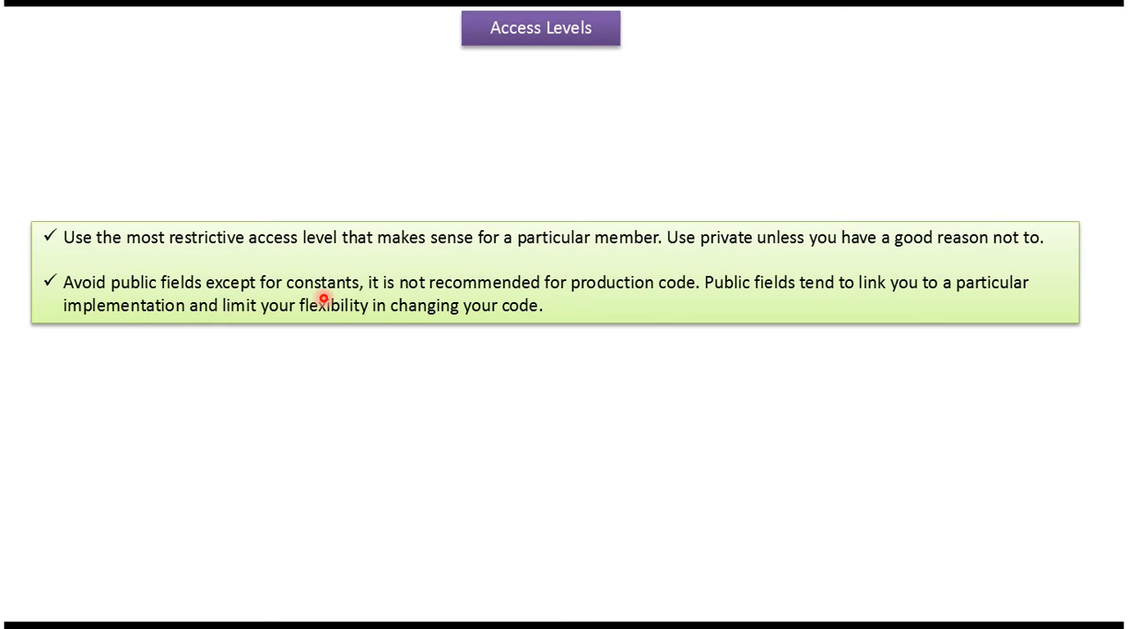
{"action": "mouse_move", "coordinate": [351, 370]}
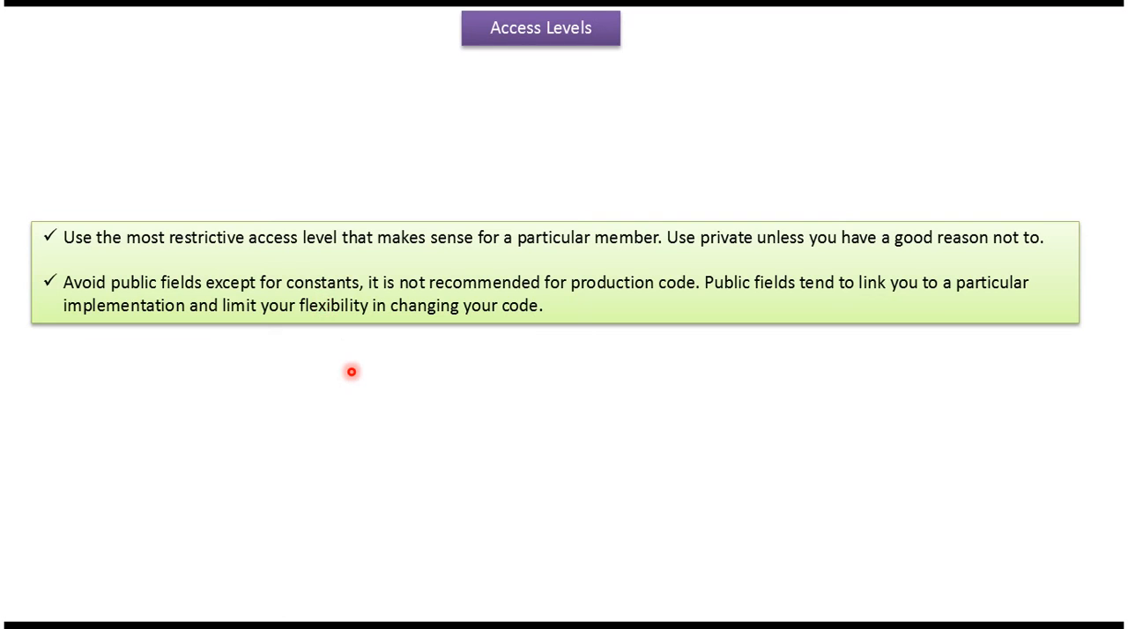